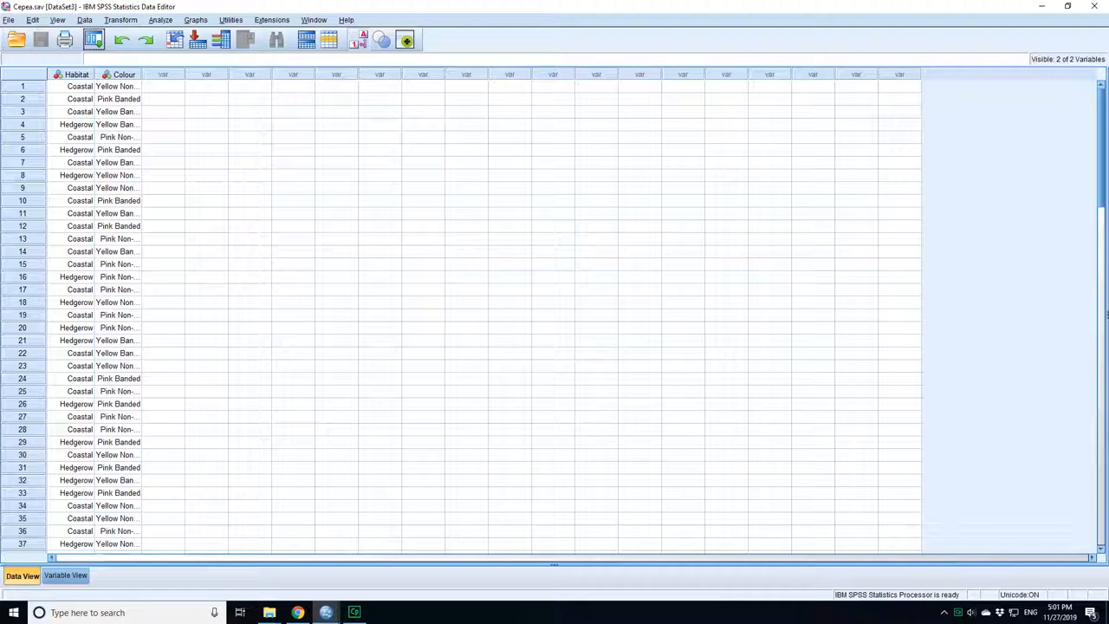
Start a Crosstabs analysis from the Descriptive Statistics menu for the Habitat and Colour data
click(159, 19)
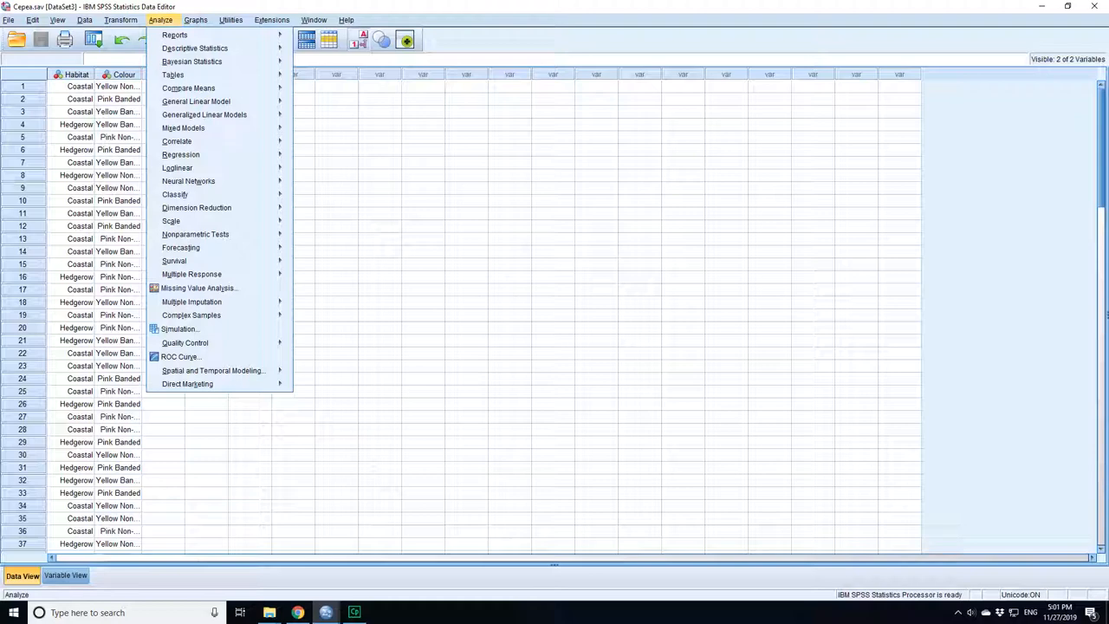
click(194, 49)
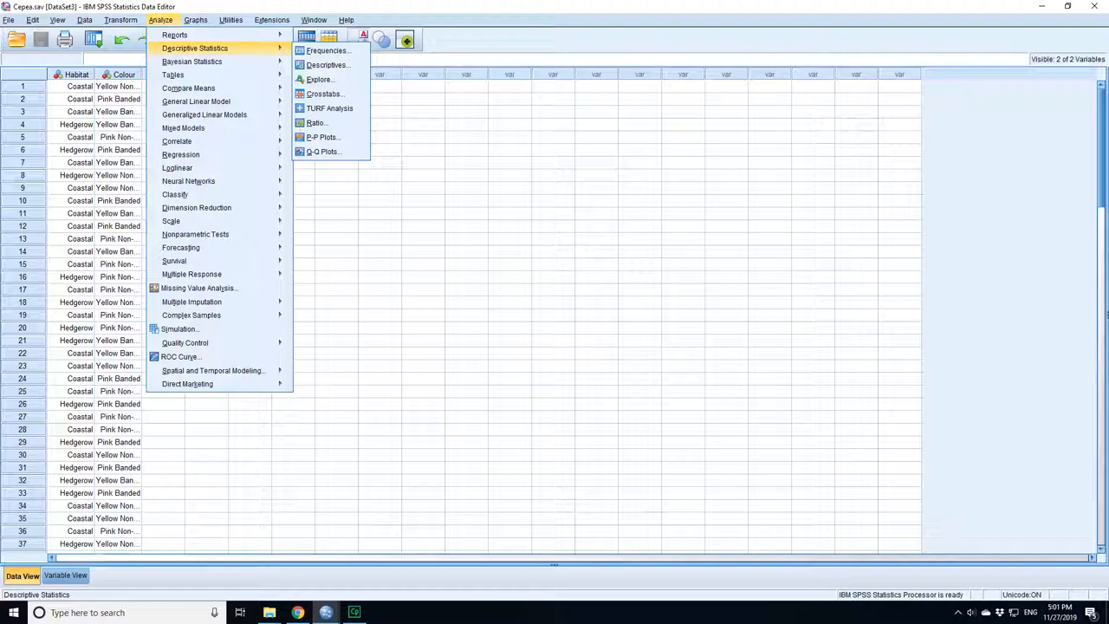
click(322, 94)
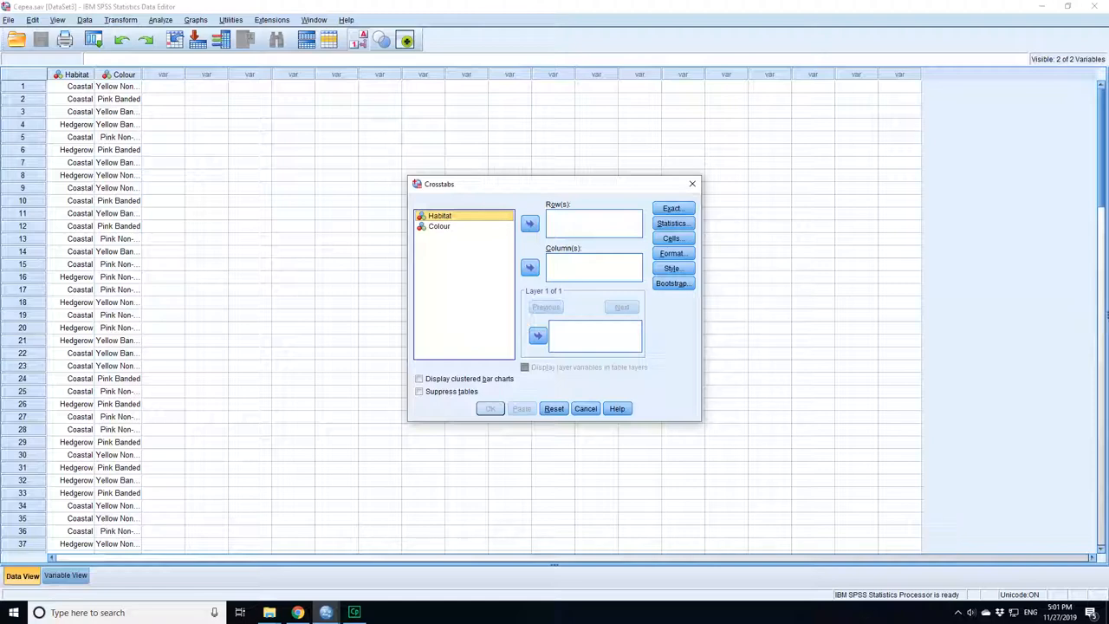
Assign Habitat to Row(s) and Colour to Column(s), then go to the cell display settings
click(530, 222)
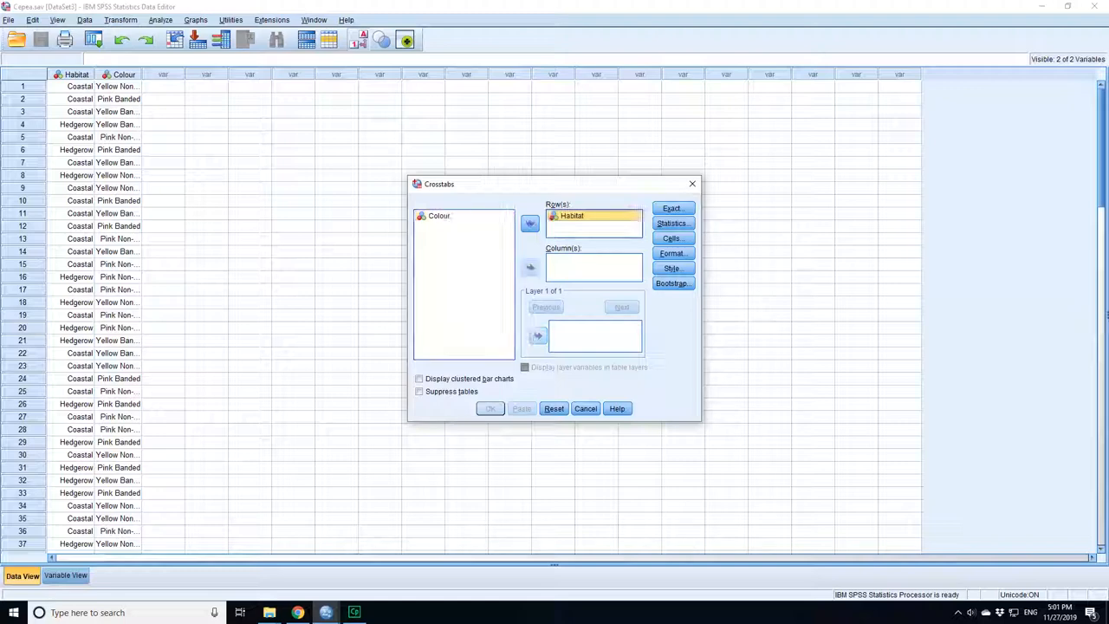
click(530, 267)
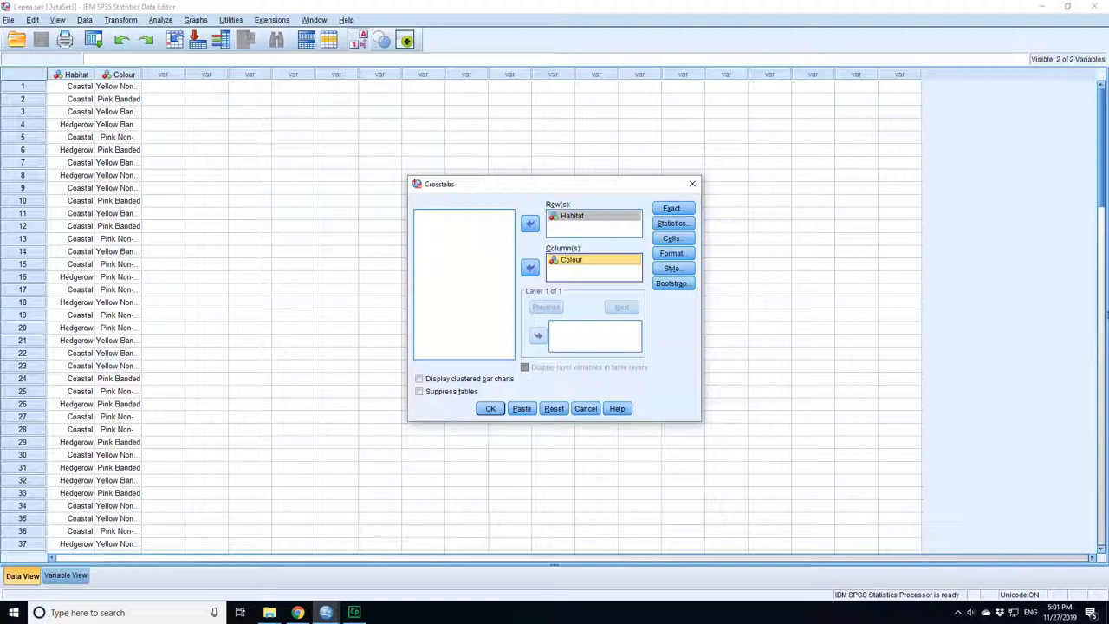
click(673, 238)
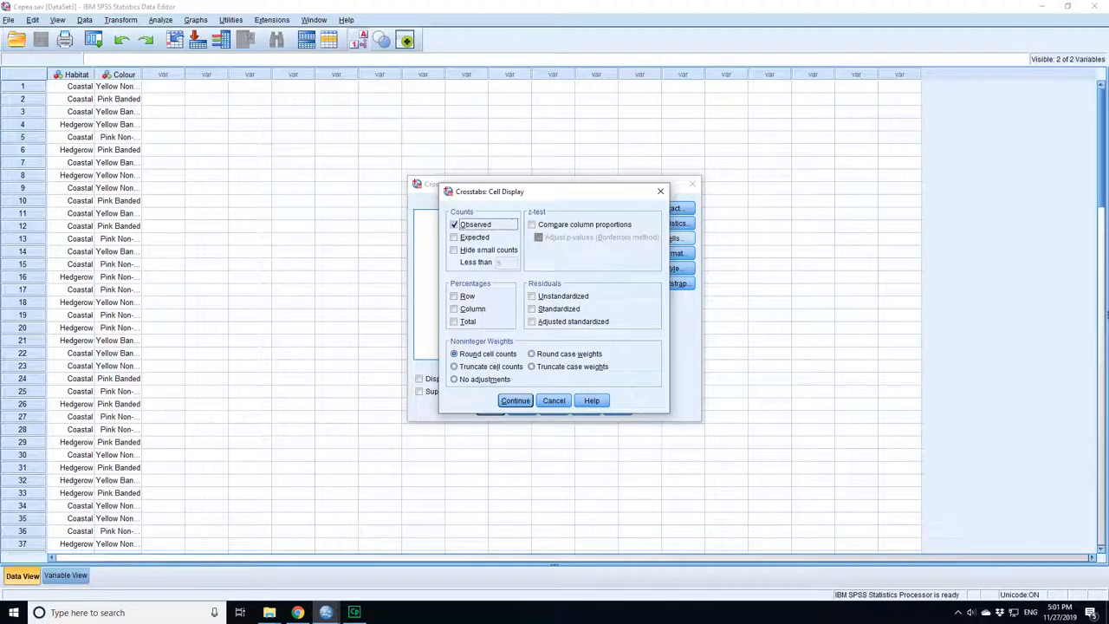
Add Row percentages to the cell display alongside observed counts and confirm
click(455, 295)
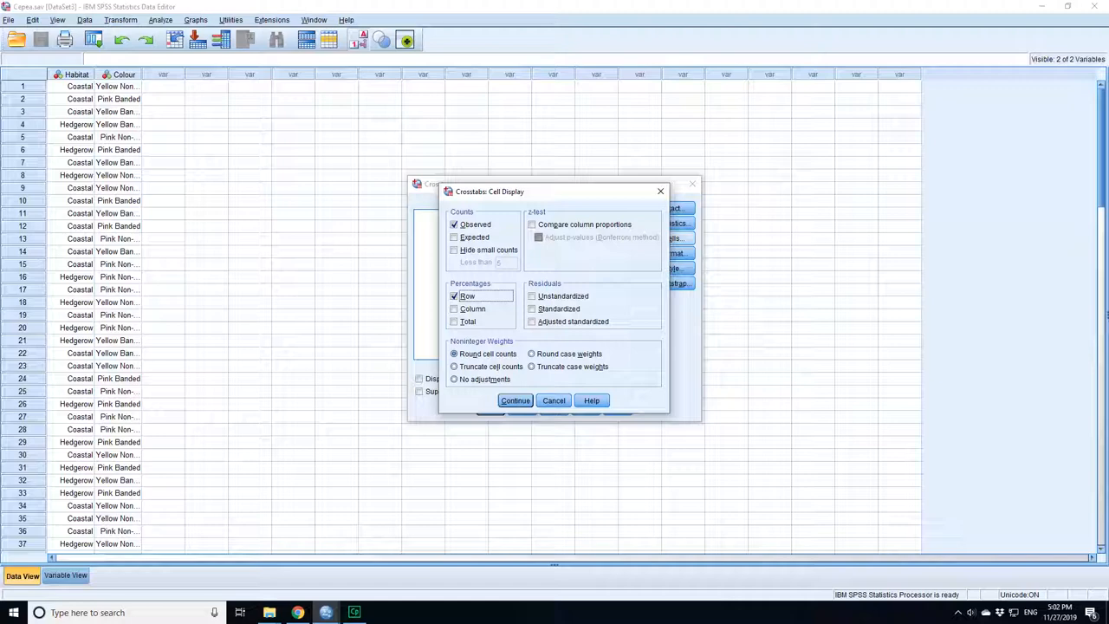
click(515, 401)
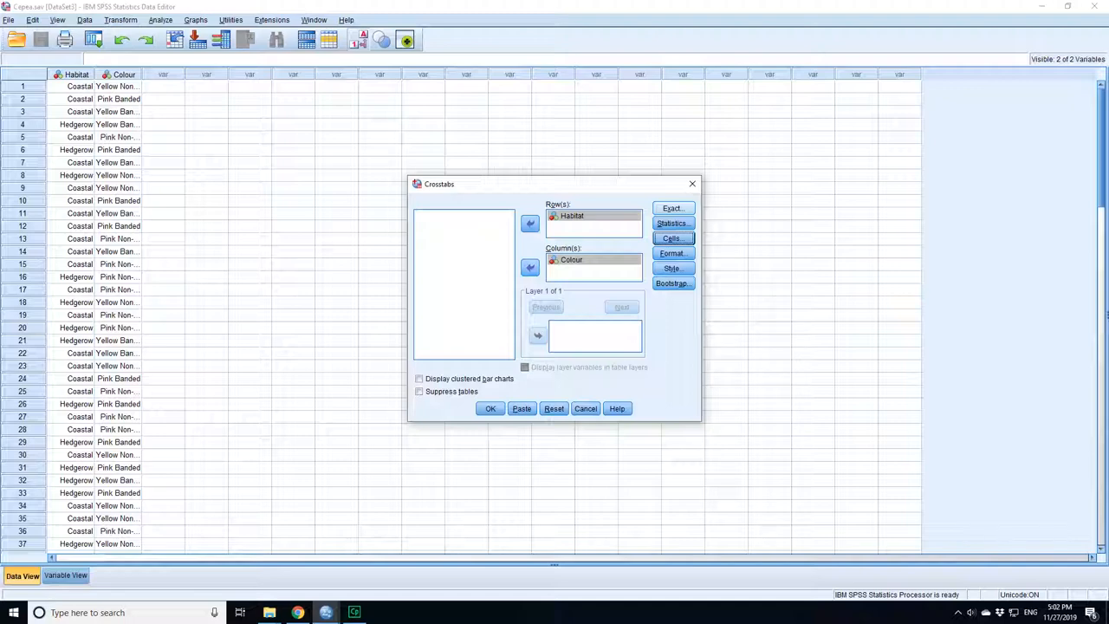
Request the Chi-square test in the Statistics settings and confirm
click(672, 224)
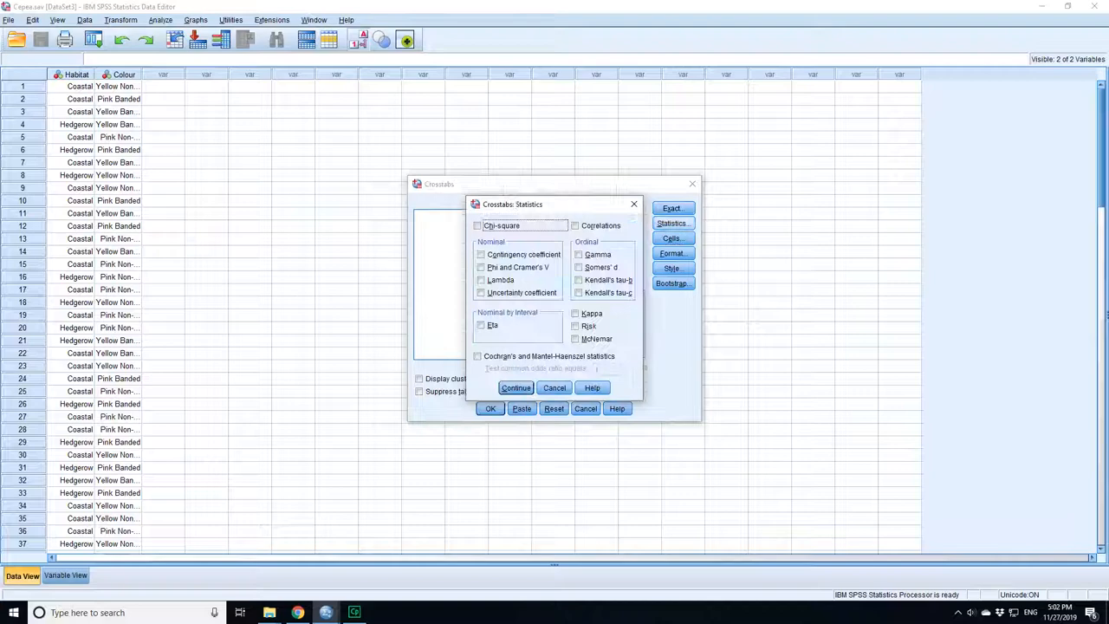
click(477, 225)
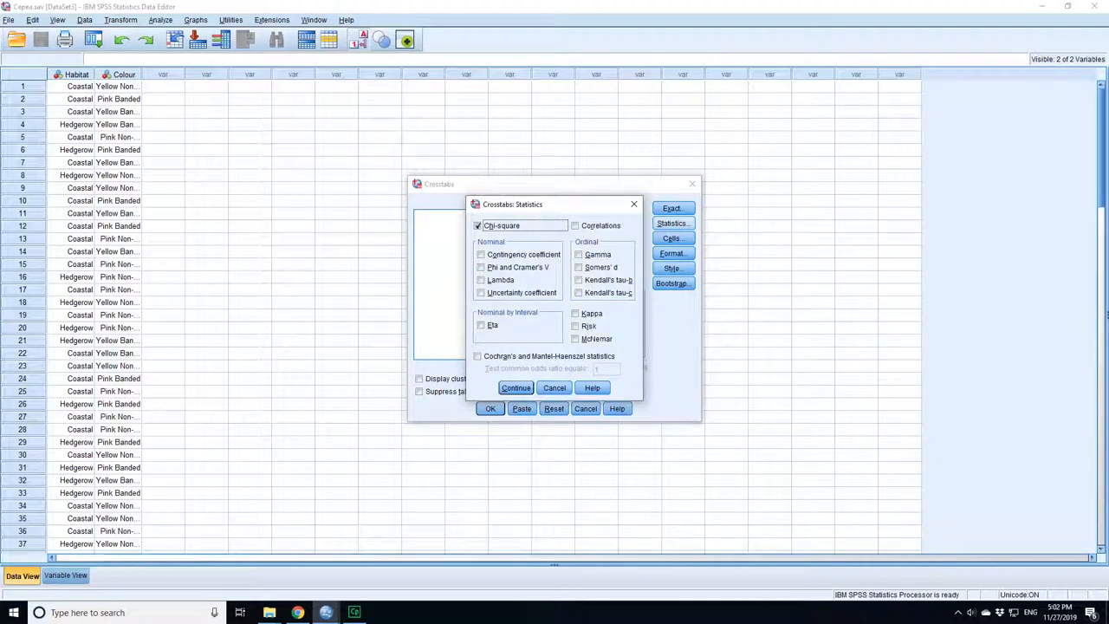
click(517, 388)
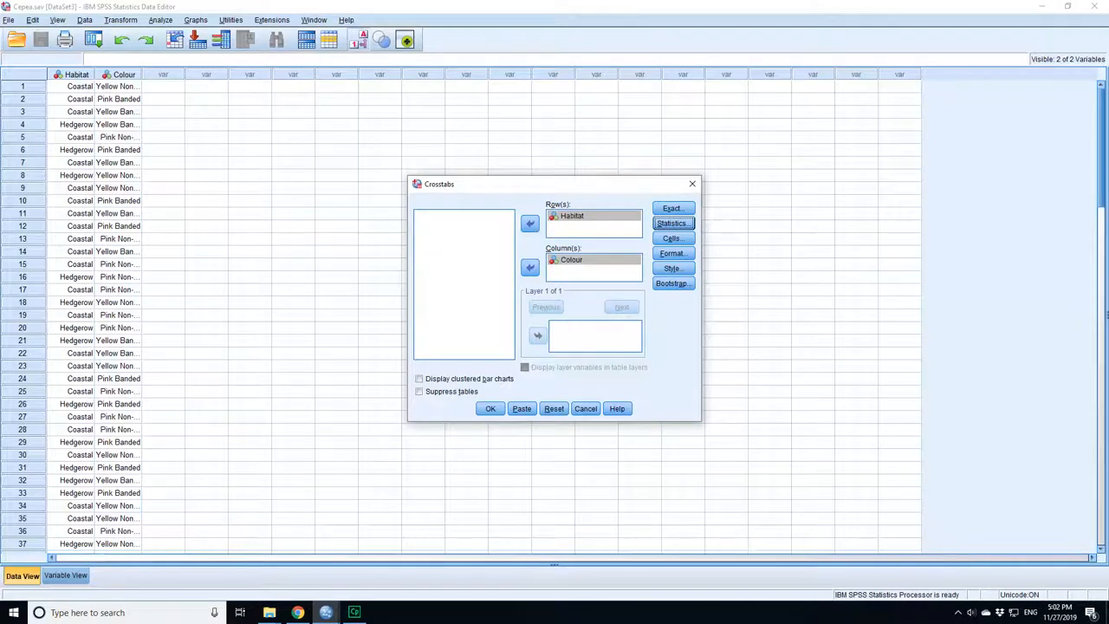
Run the crosstab and view the Habitat by Colour table and Chi-Square Tests results in the output
click(488, 410)
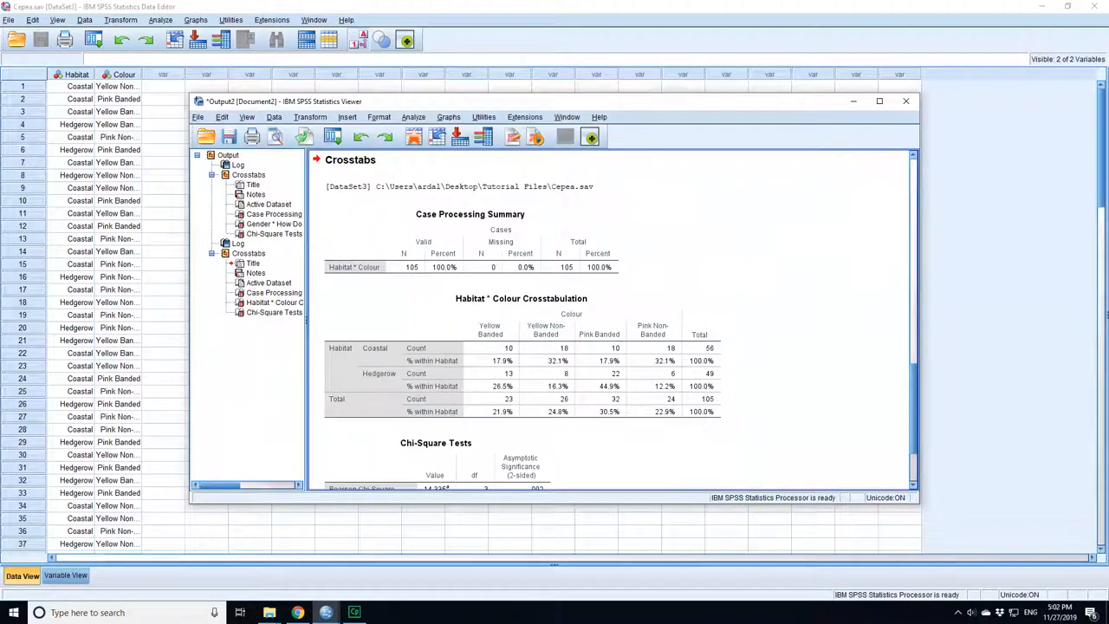
scroll(down, 3)
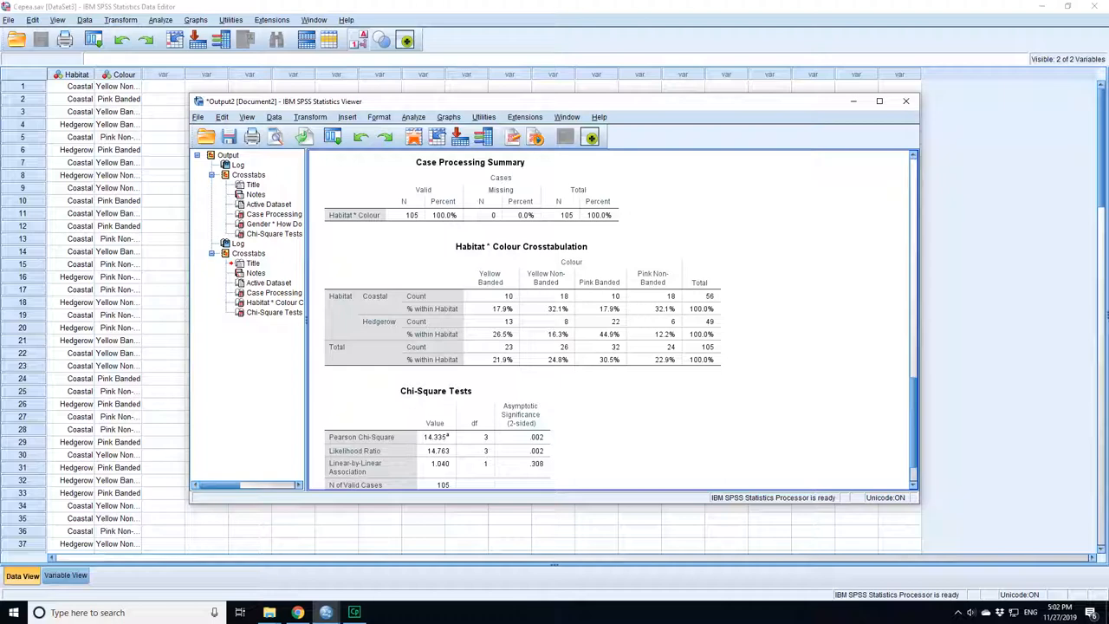
scroll(down, 3)
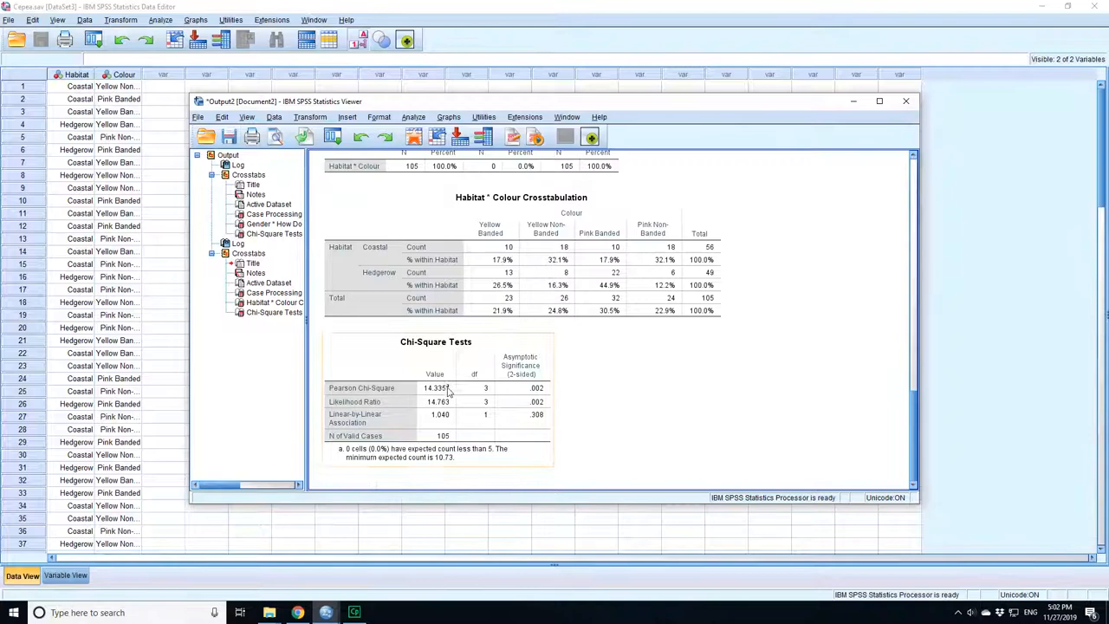